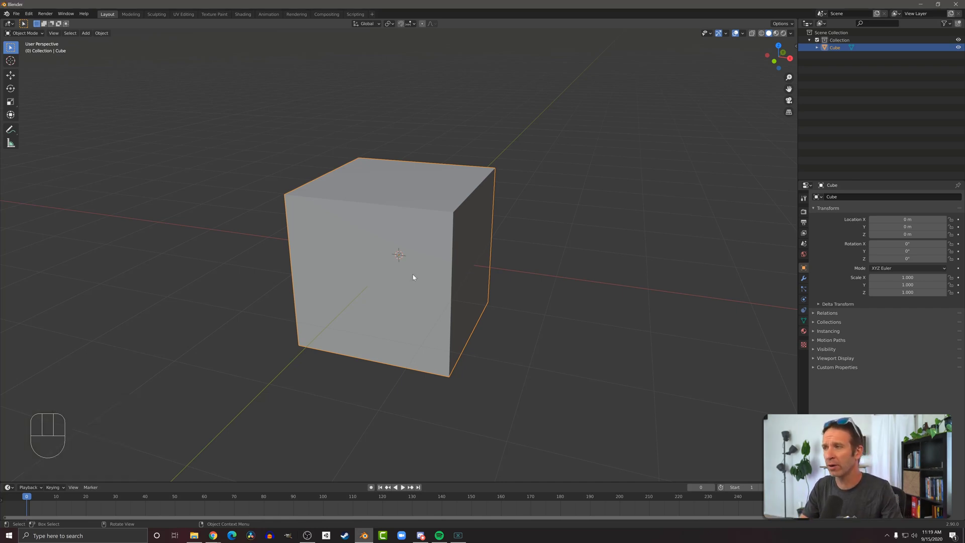
Step: Switch the default cube into Edit Mode with its top face selected
{"action": "key", "text": "Tab"}
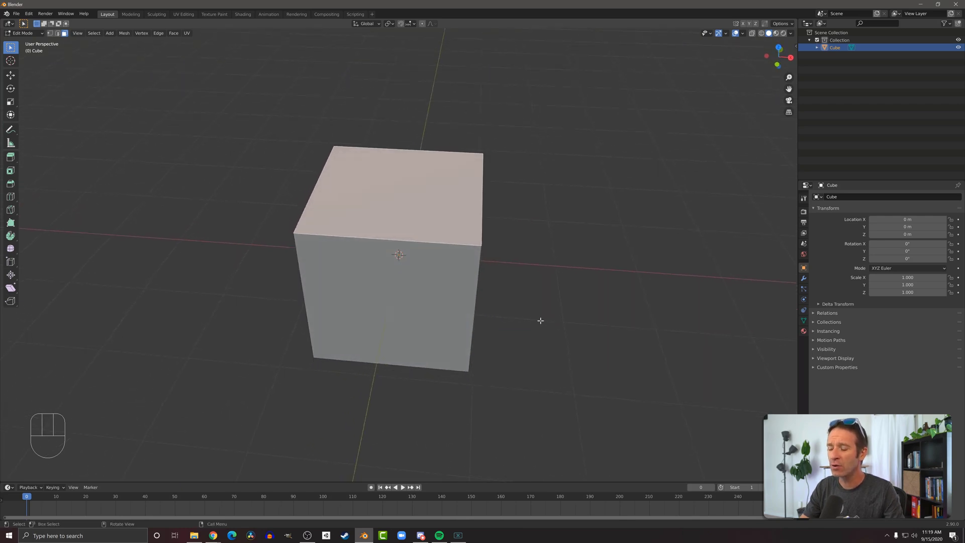
Step: Inset the top face, leaving a thin rim around a smaller inner square
{"action": "key", "text": "i"}
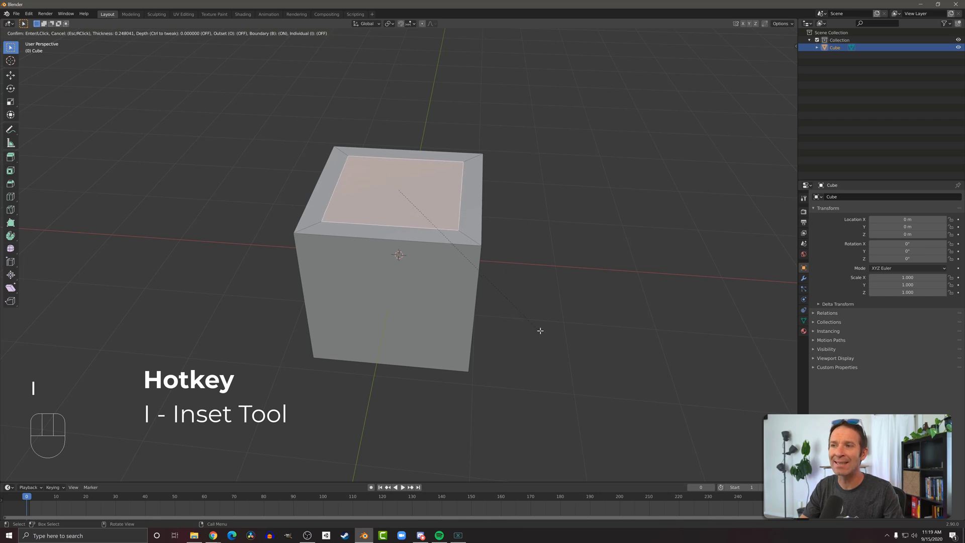
{"action": "mouse_move", "coordinate": [523, 324]}
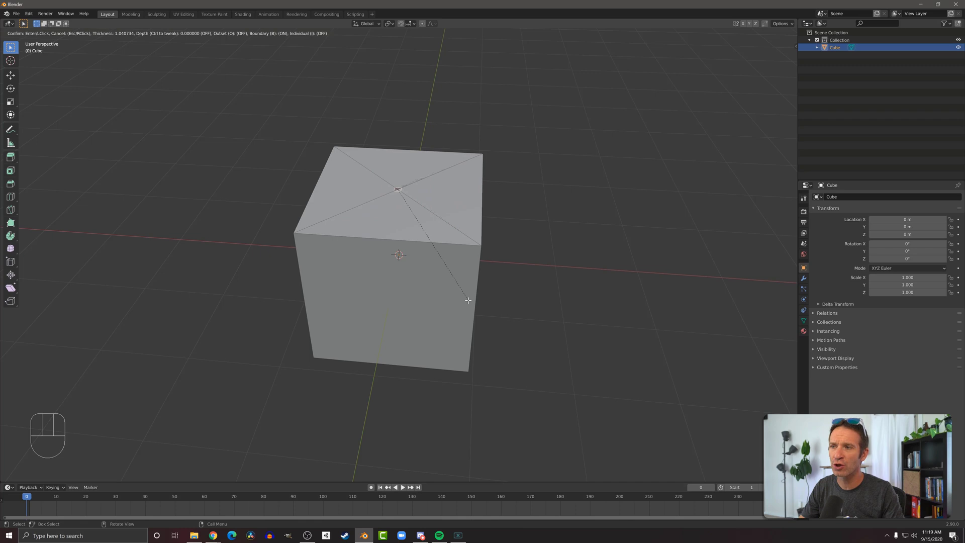
{"action": "mouse_move", "coordinate": [498, 319]}
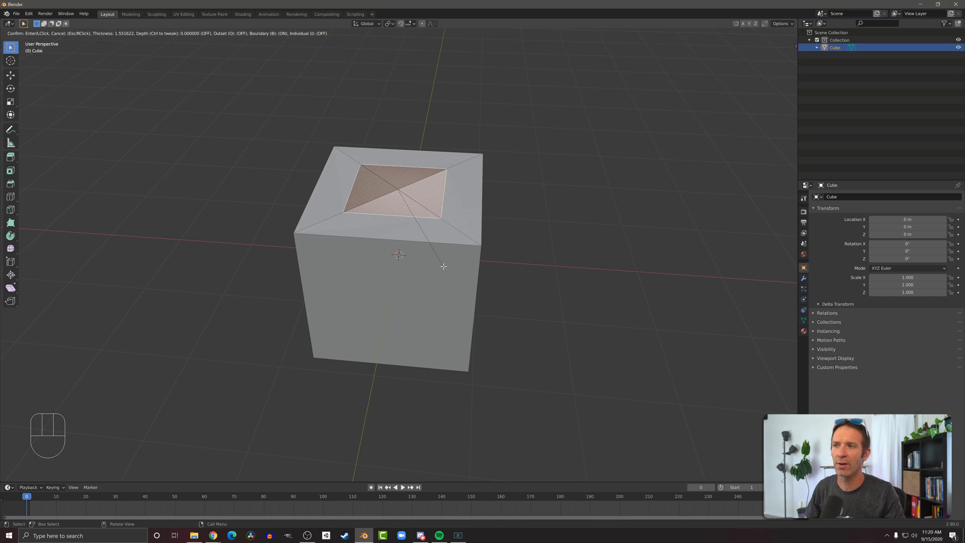
{"action": "mouse_move", "coordinate": [504, 301]}
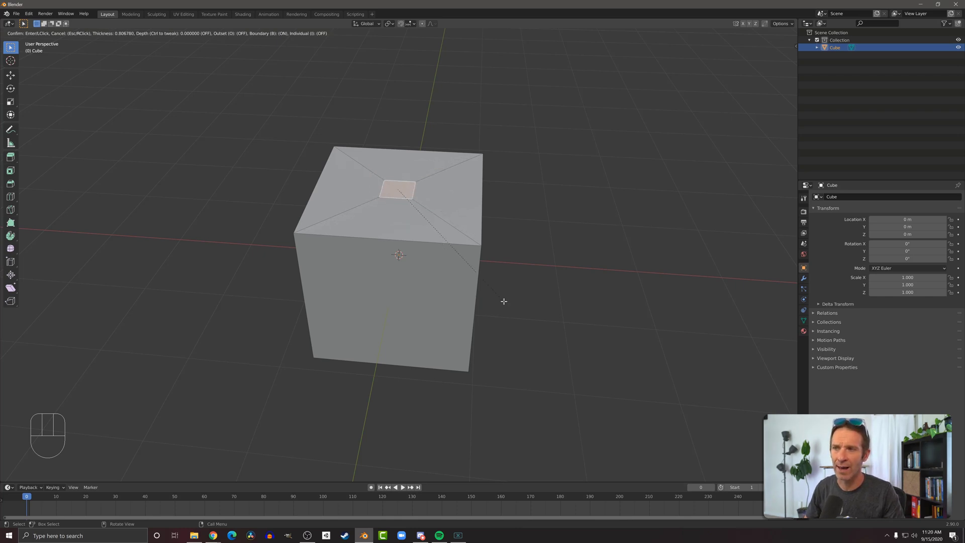
{"action": "left_click", "coordinate": [504, 301]}
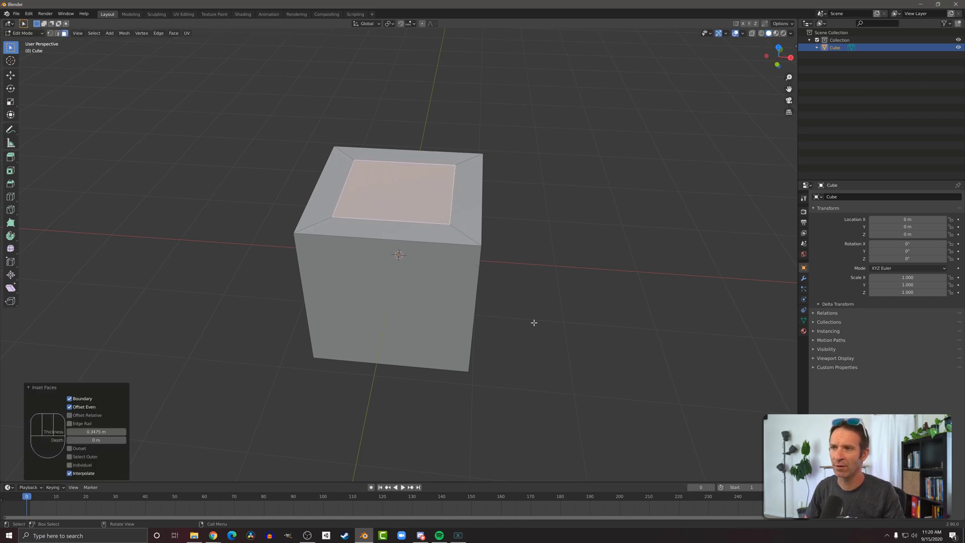
Step: Extrude the inner top face down into a recess, then undo it
{"action": "key", "text": "e"}
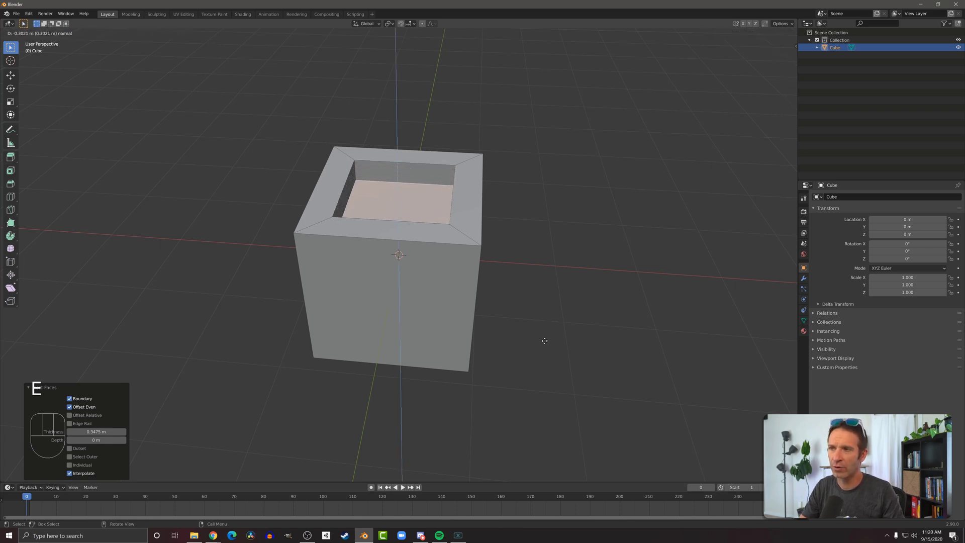
{"action": "key", "text": "e"}
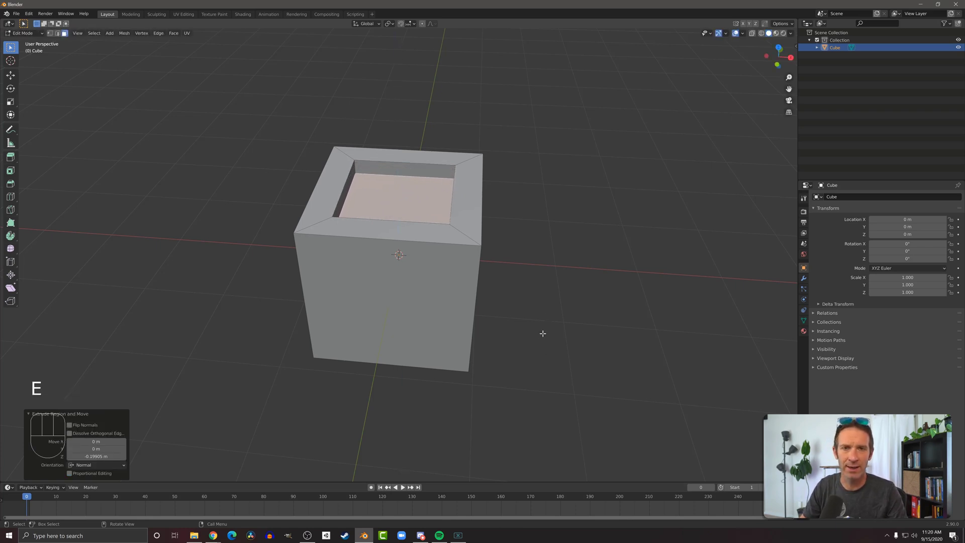
{"action": "key", "text": "ctrl+z"}
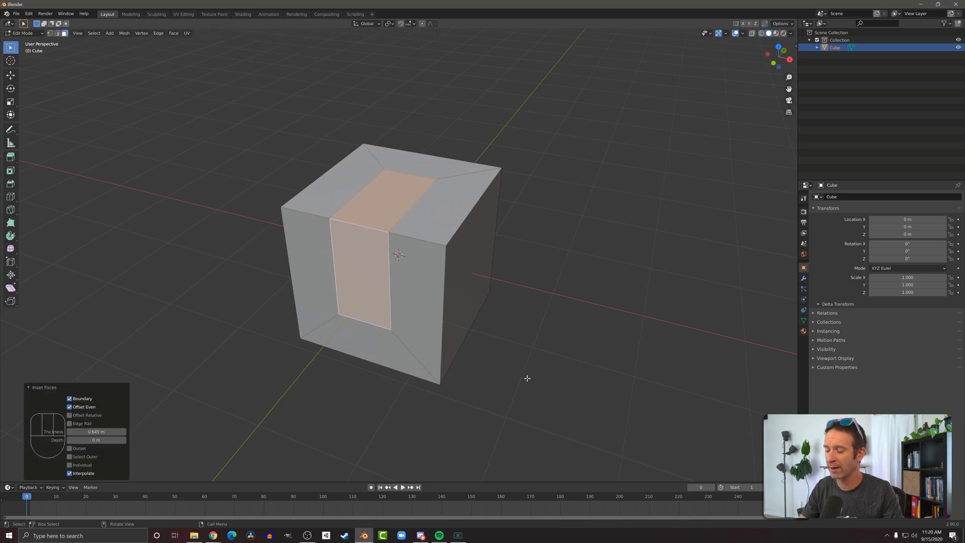
Step: Extrude the inset strip inward as a slot, move it deeper, then undo
{"action": "key", "text": "e"}
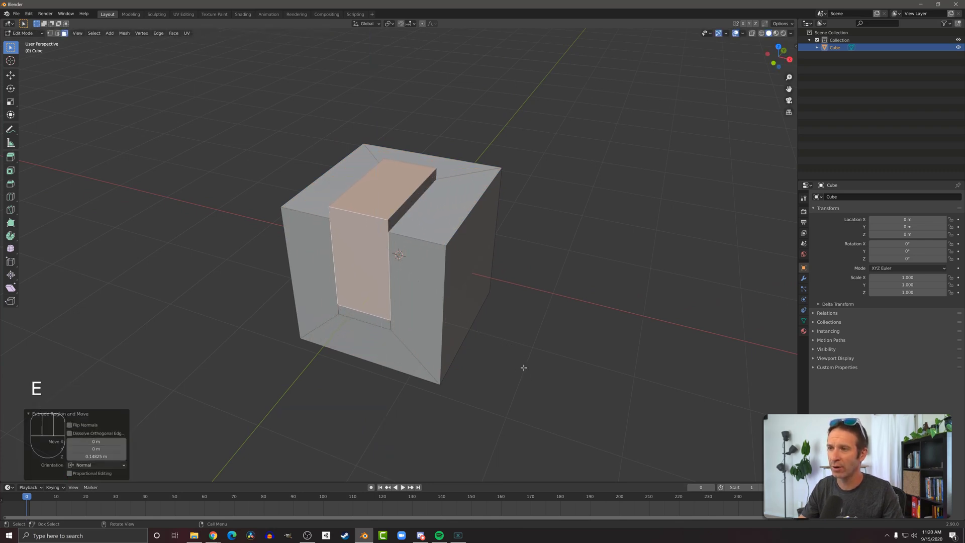
{"action": "key", "text": "g"}
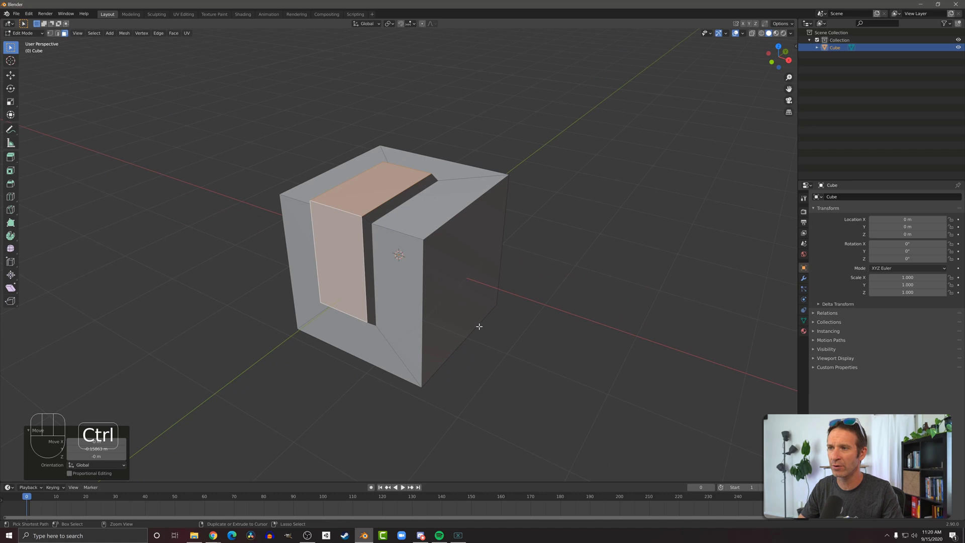
{"action": "key", "text": "ctrl+z"}
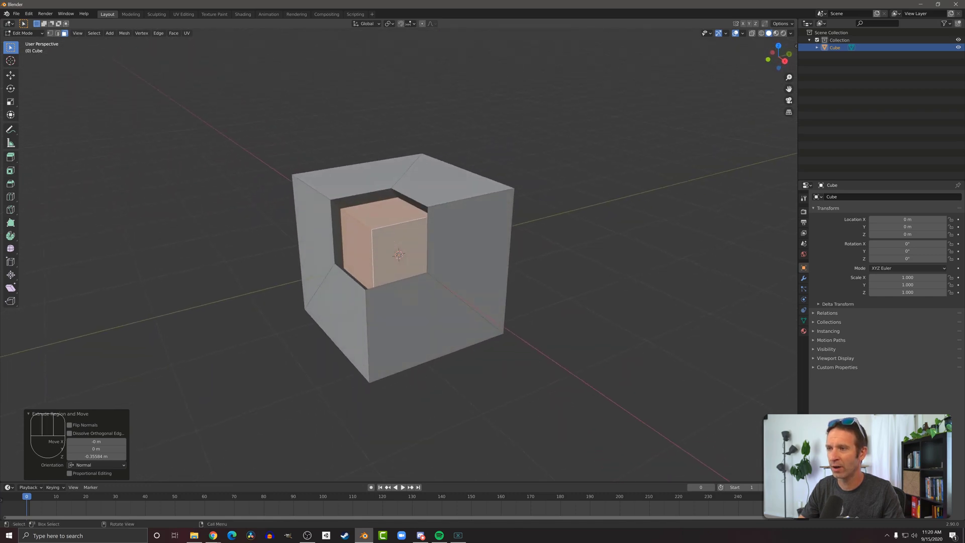
Step: Scale the inner block down to about 0.62, leaving a small cube in the hollow
{"action": "key", "text": "s"}
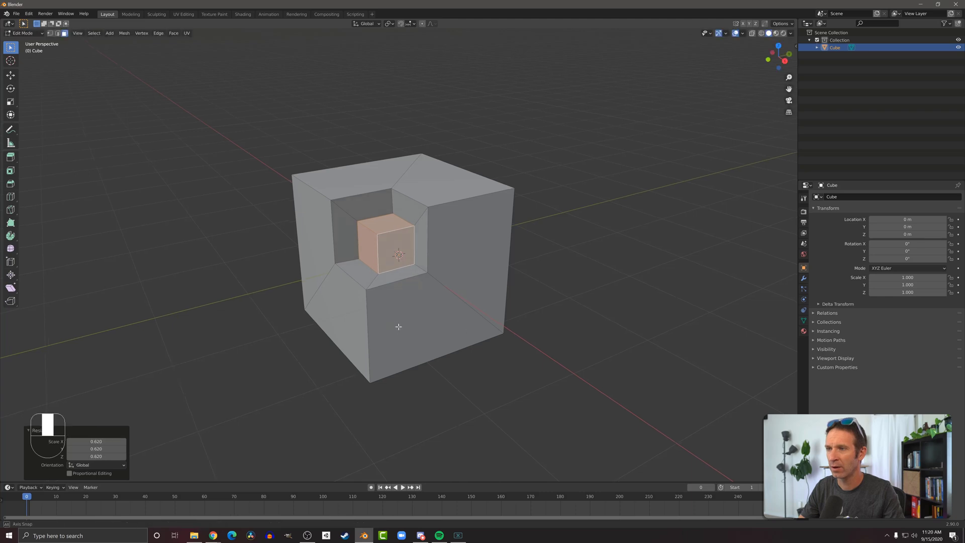
{"action": "left_click_drag", "start_coordinate": [400, 246], "coordinate": [424, 259]}
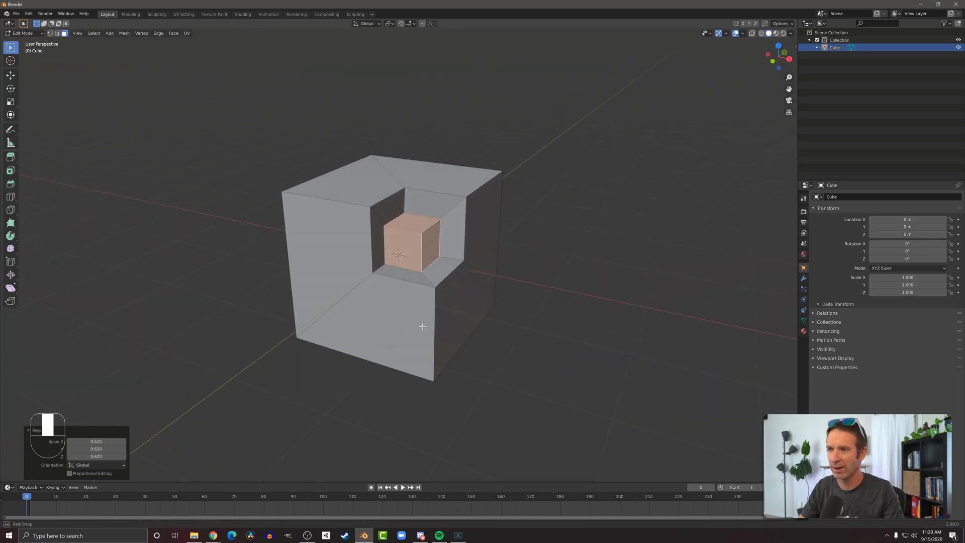